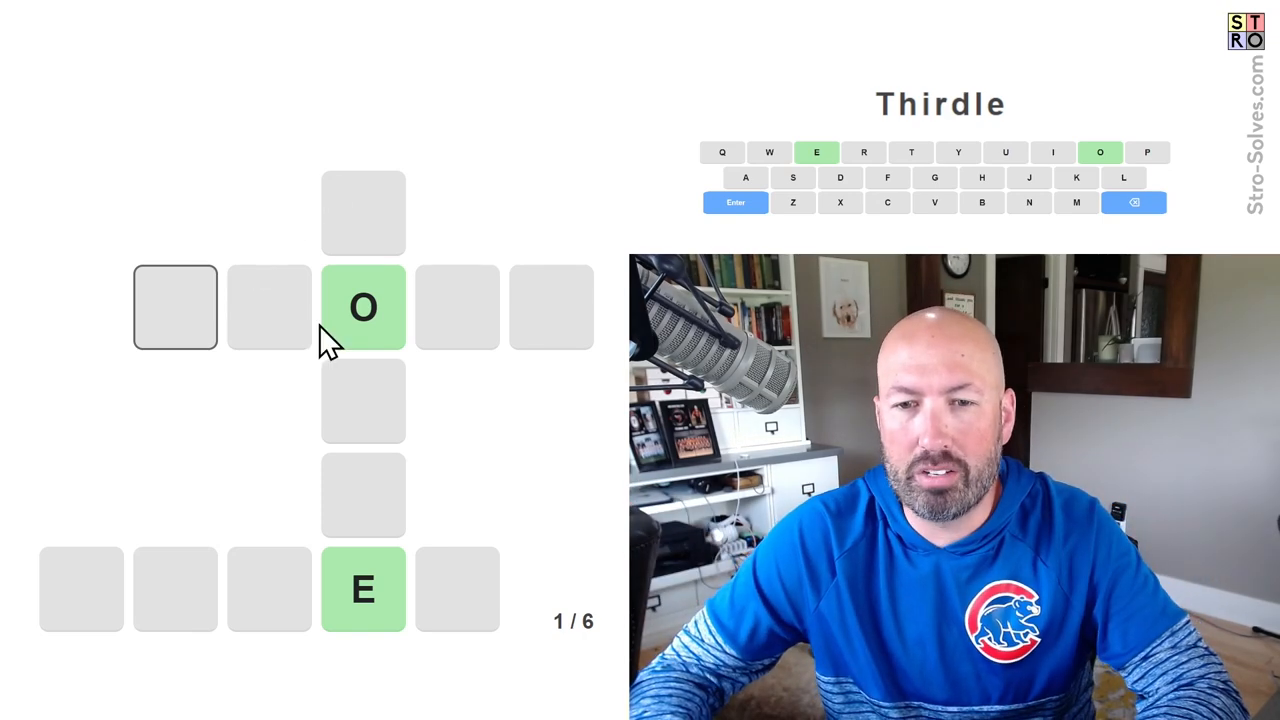
mouse_move(390, 524)
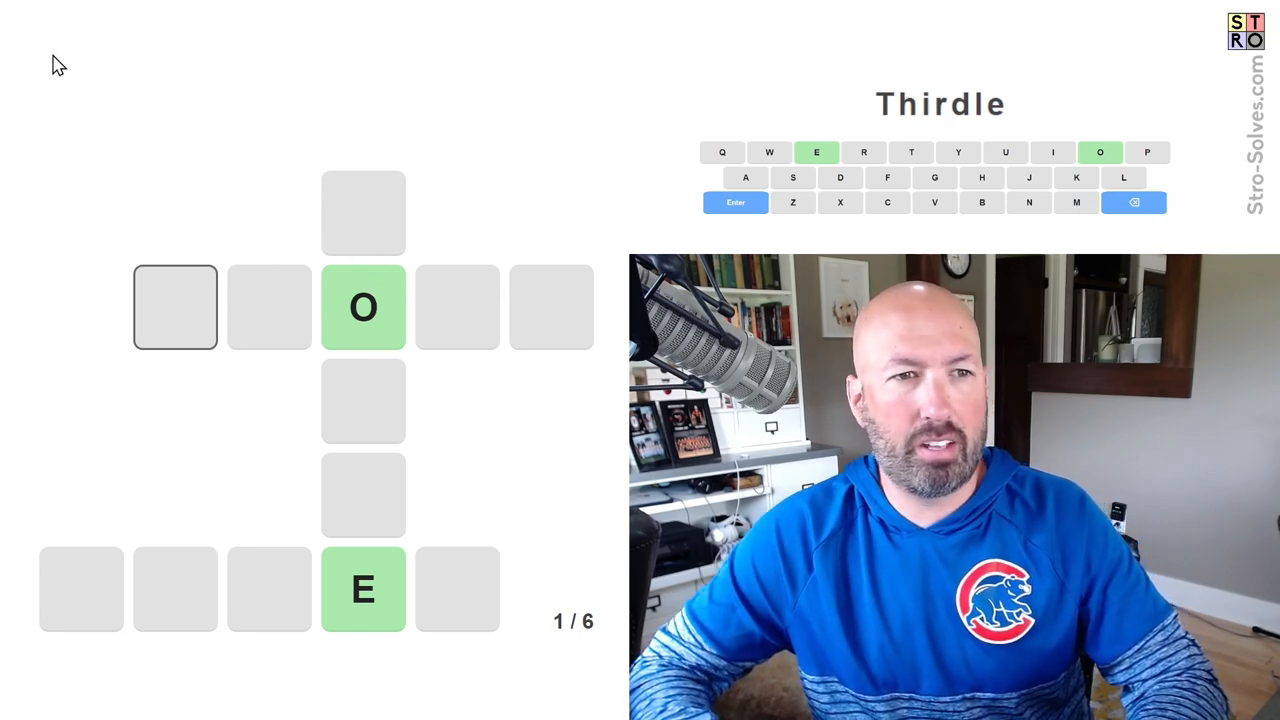
mouse_move(616, 136)
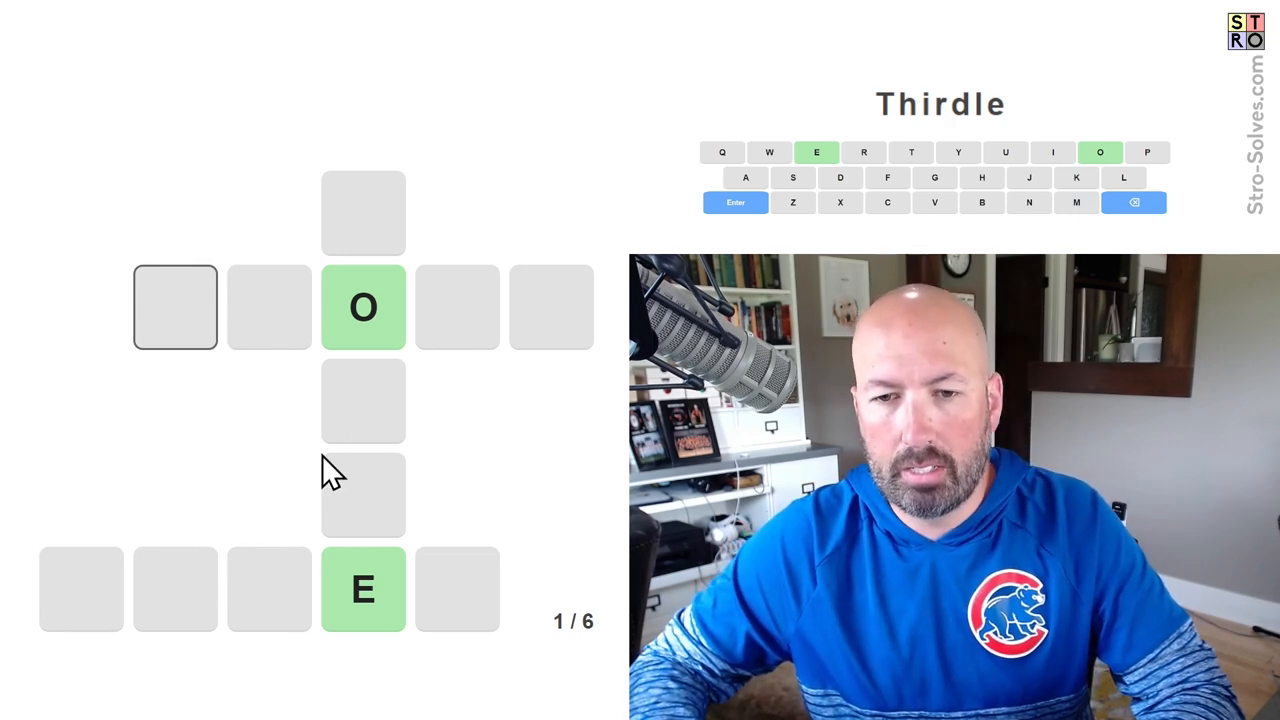
mouse_move(376, 420)
type("SHONE")
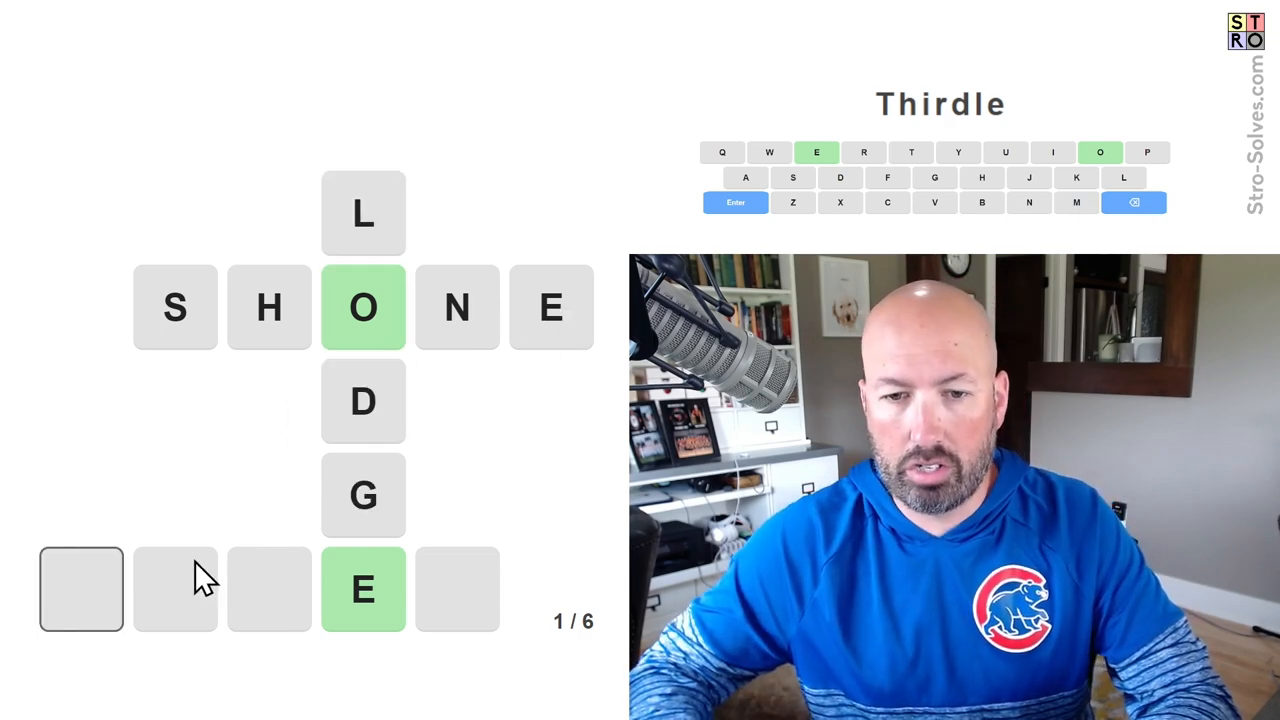
mouse_move(222, 656)
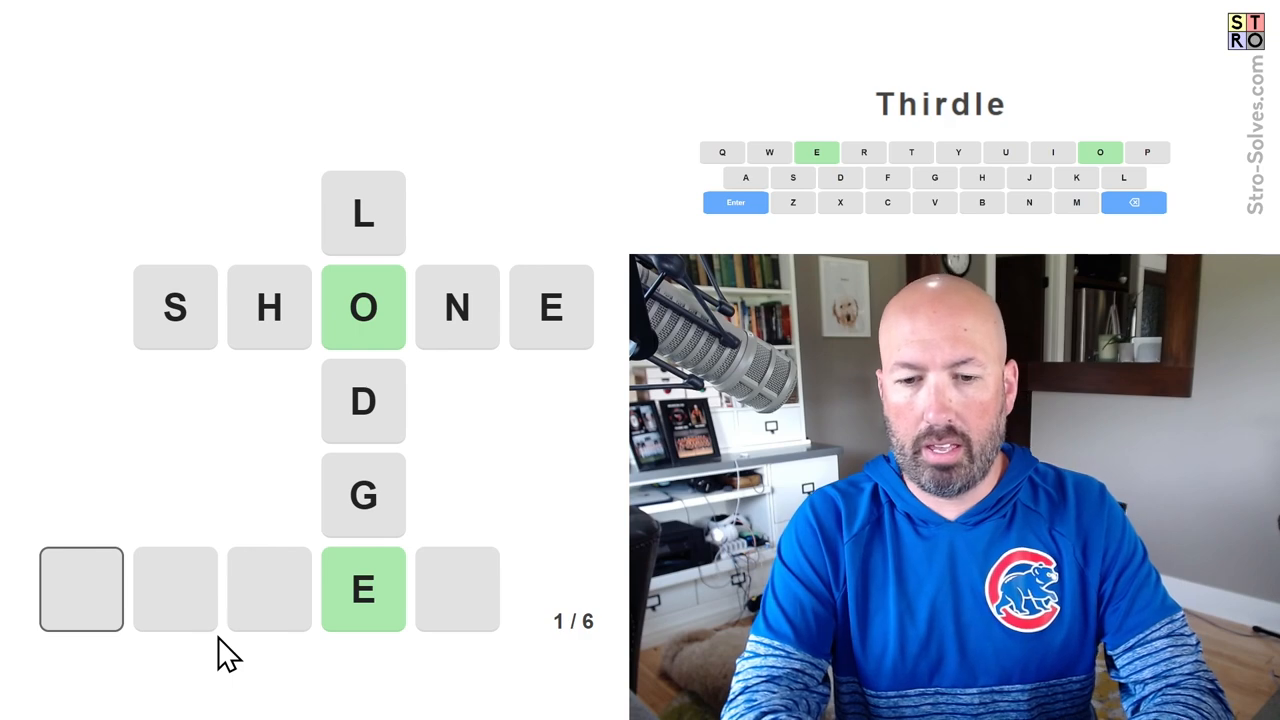
type("TR")
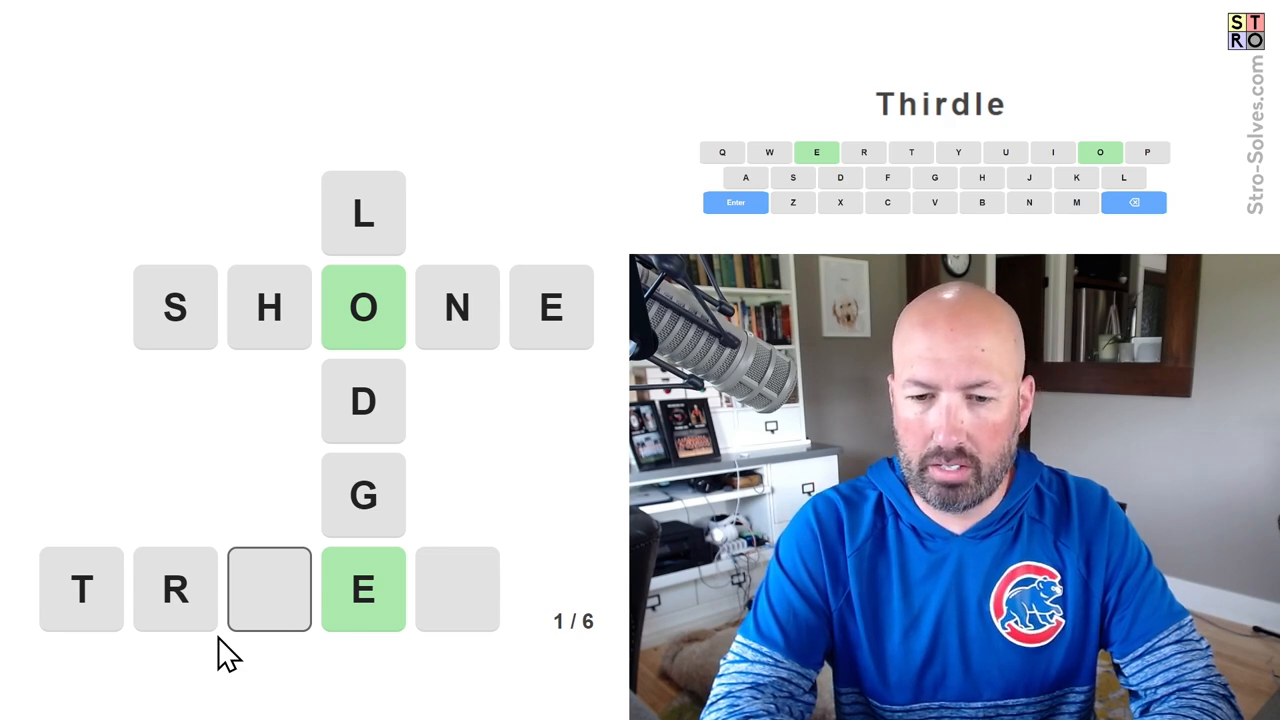
type("U")
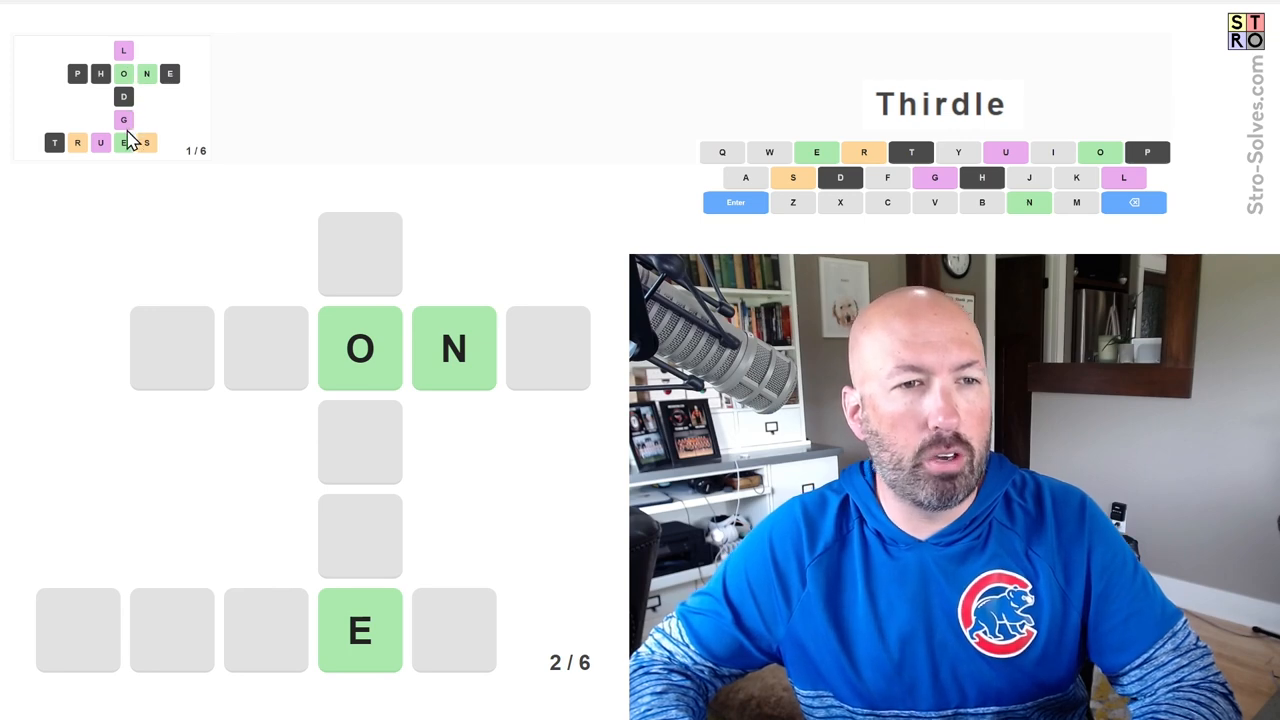
mouse_move(150, 148)
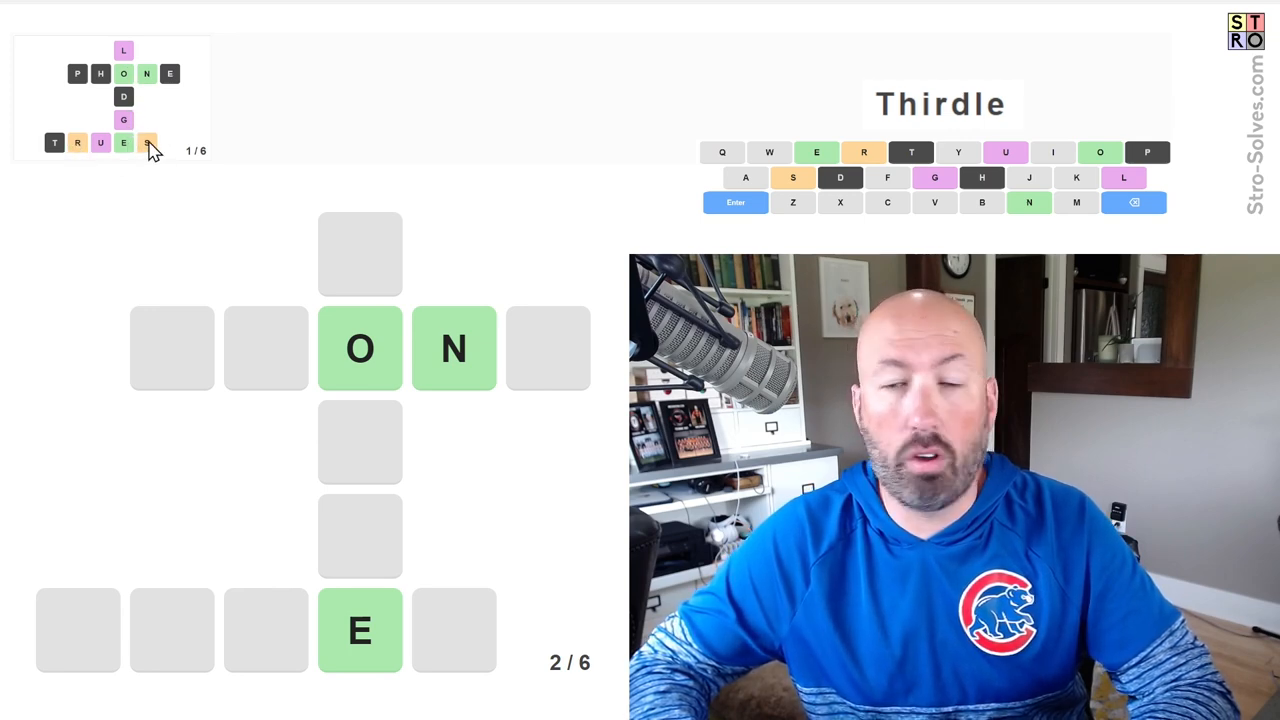
mouse_move(90, 150)
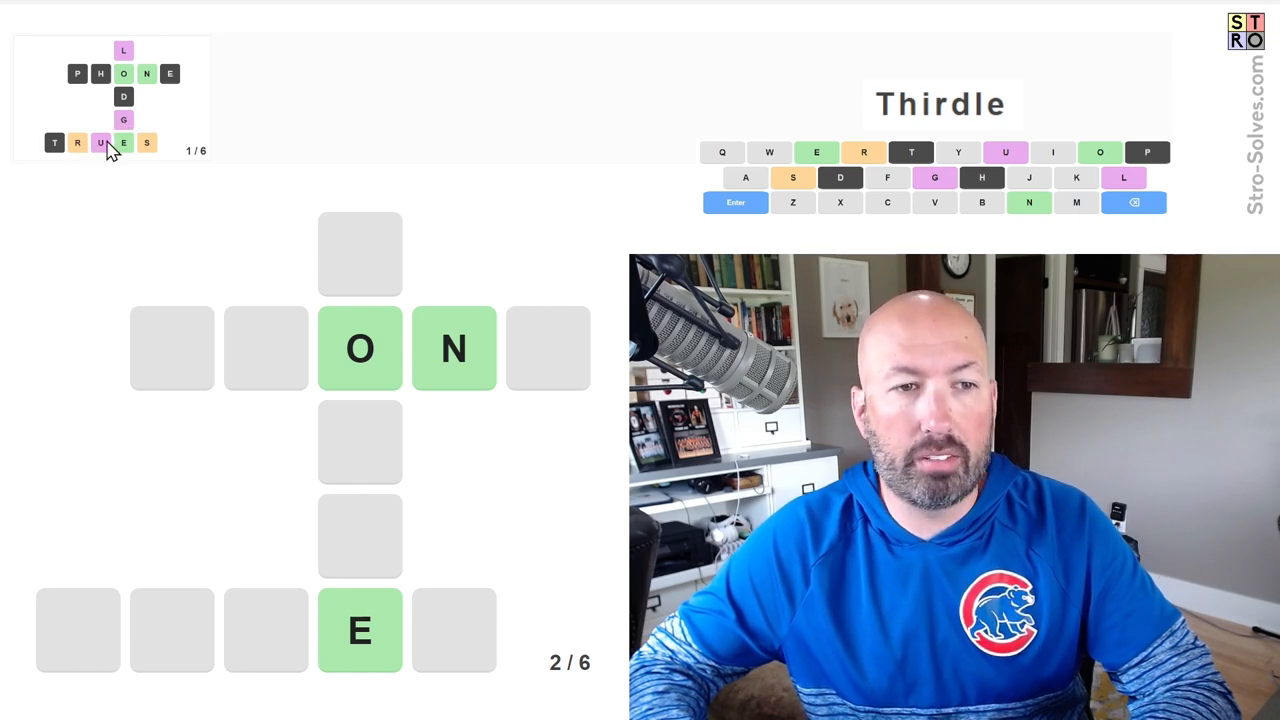
mouse_move(100, 68)
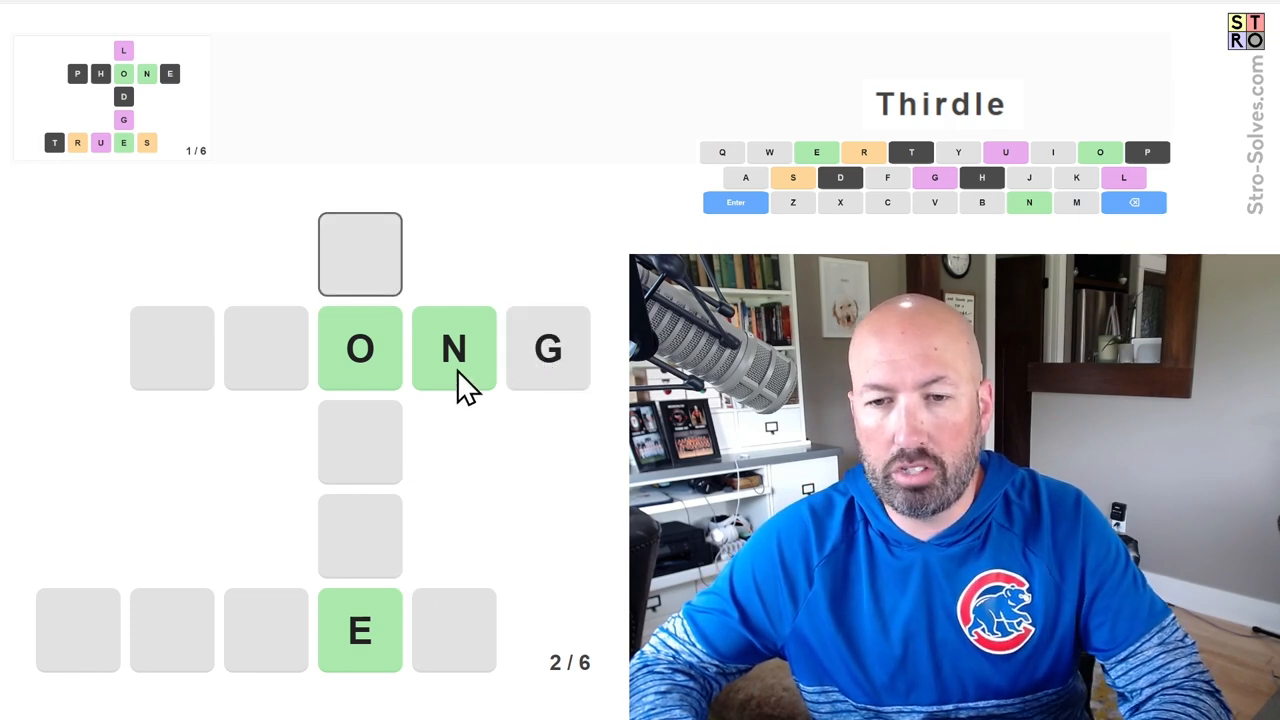
mouse_move(170, 350)
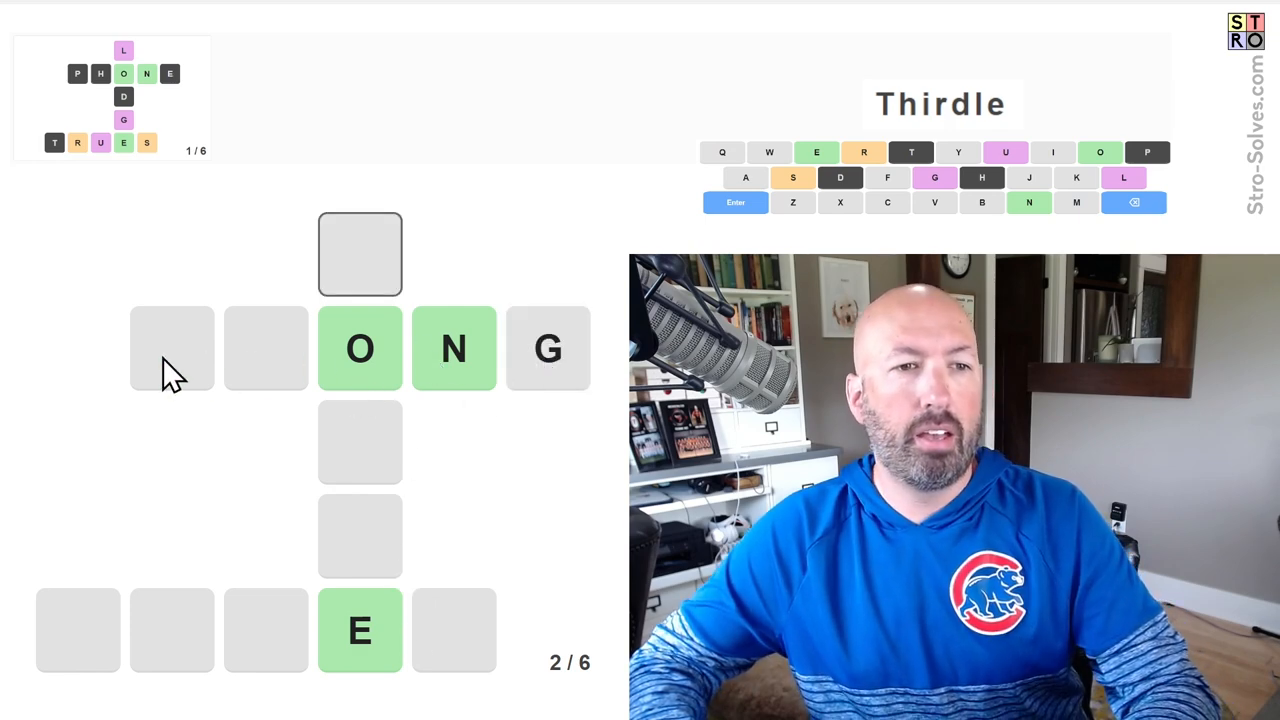
mouse_move(540, 700)
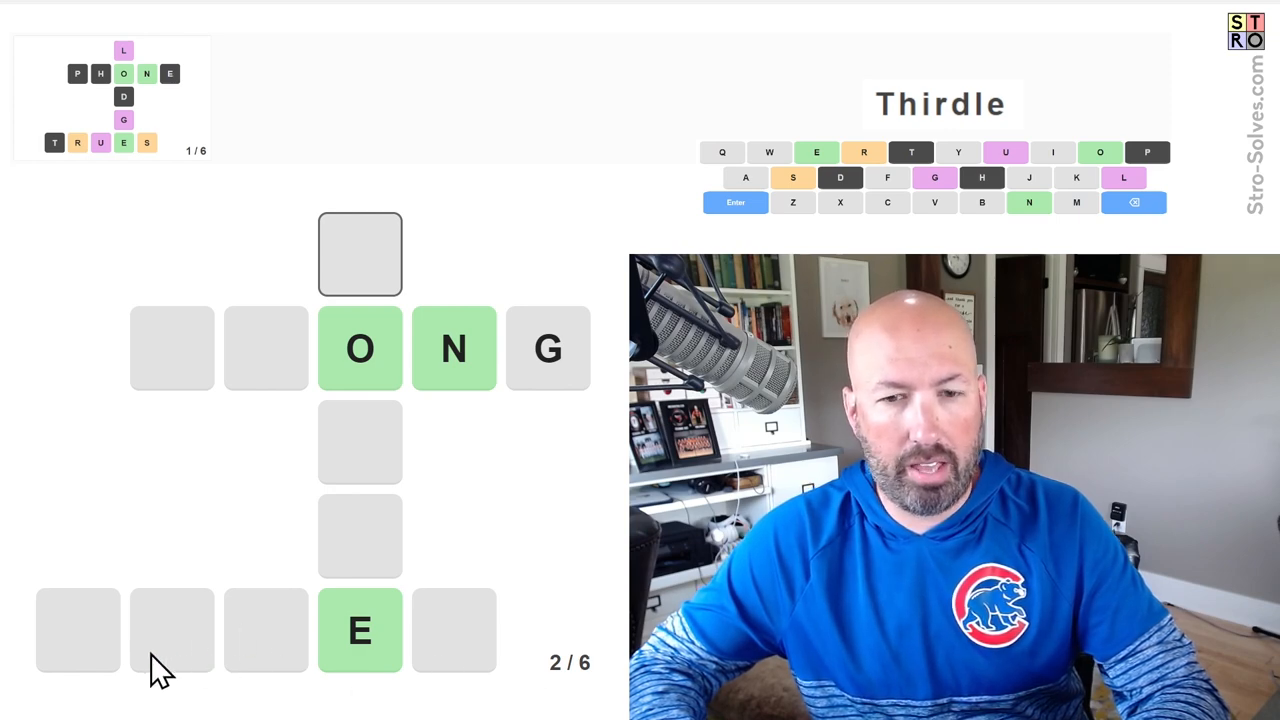
type("R")
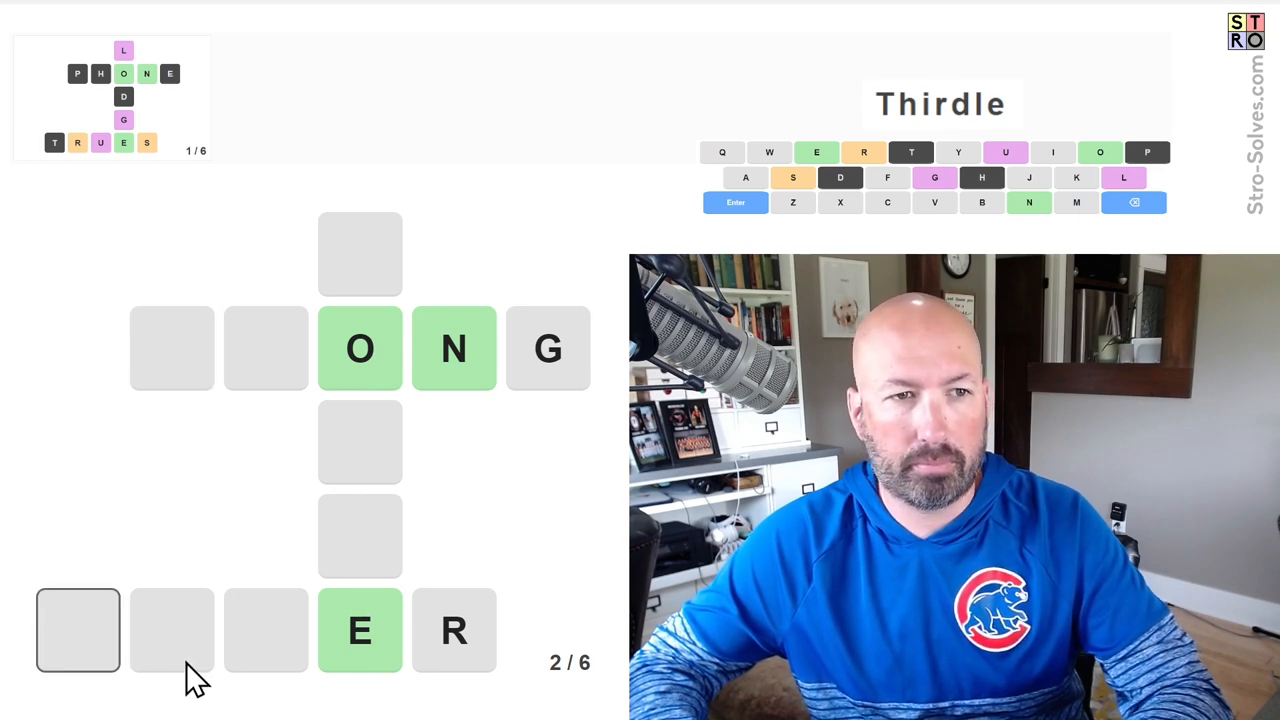
type("SL")
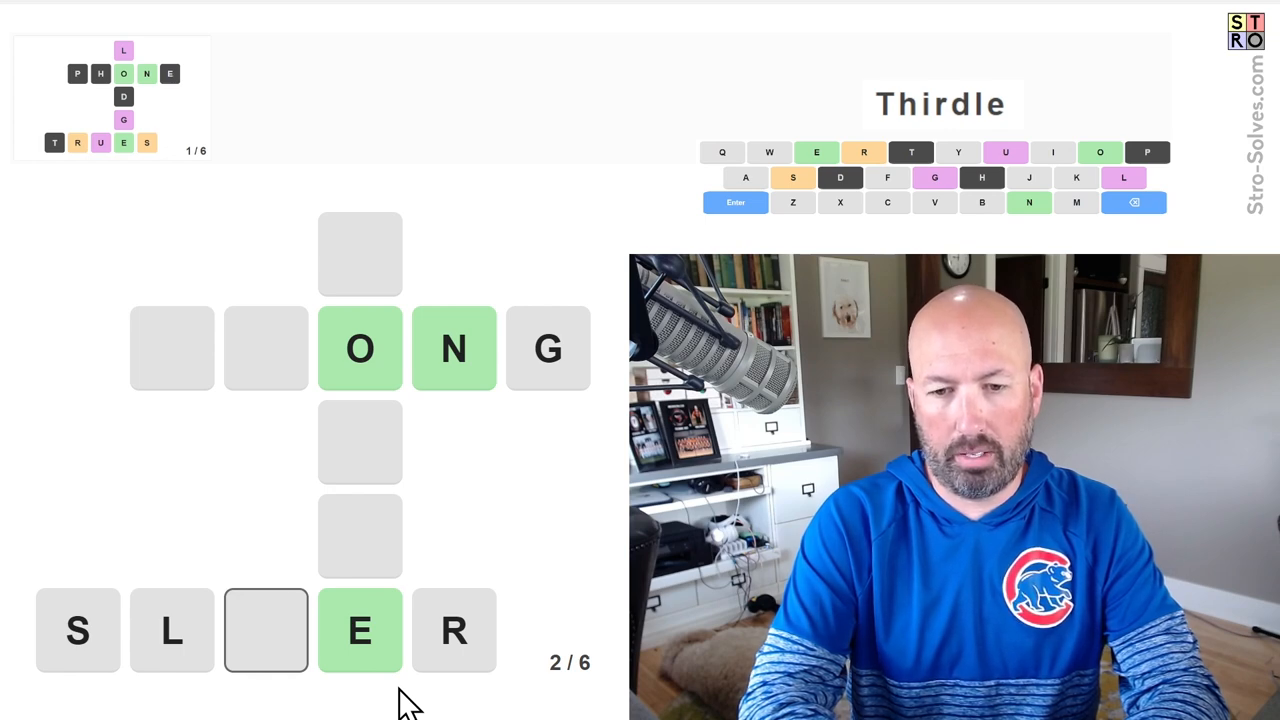
type("Y")
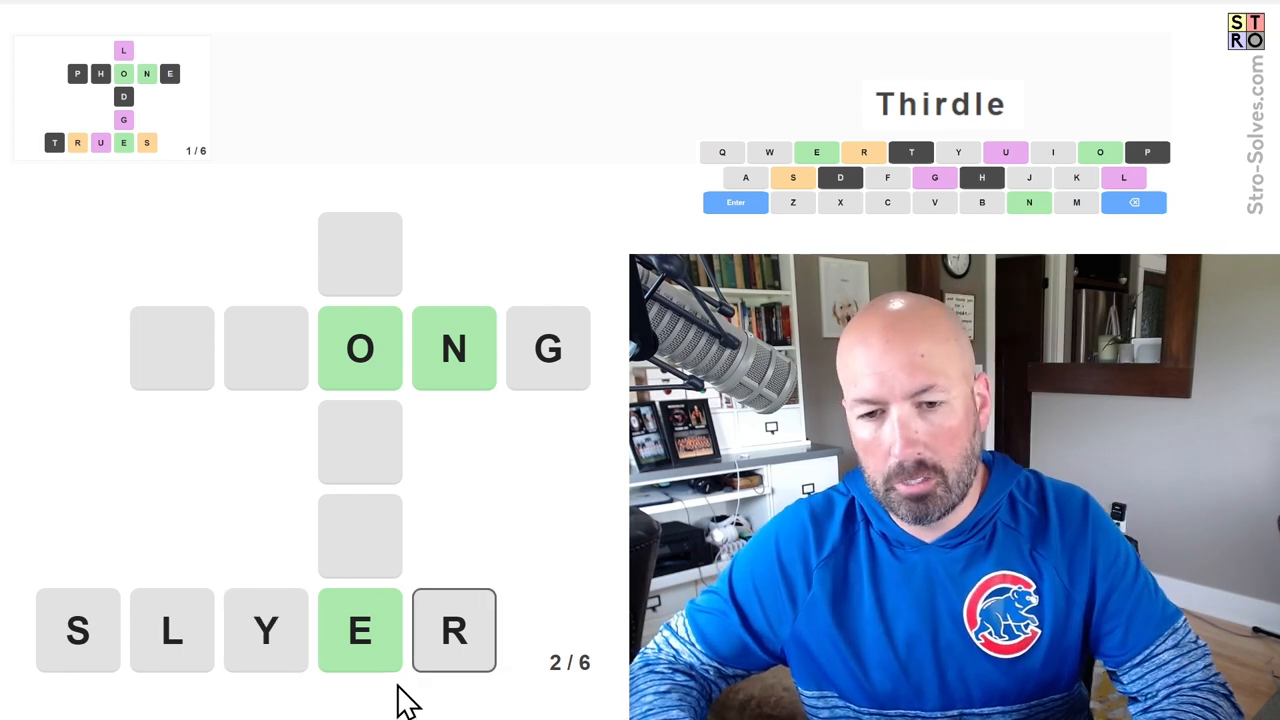
mouse_move(356, 490)
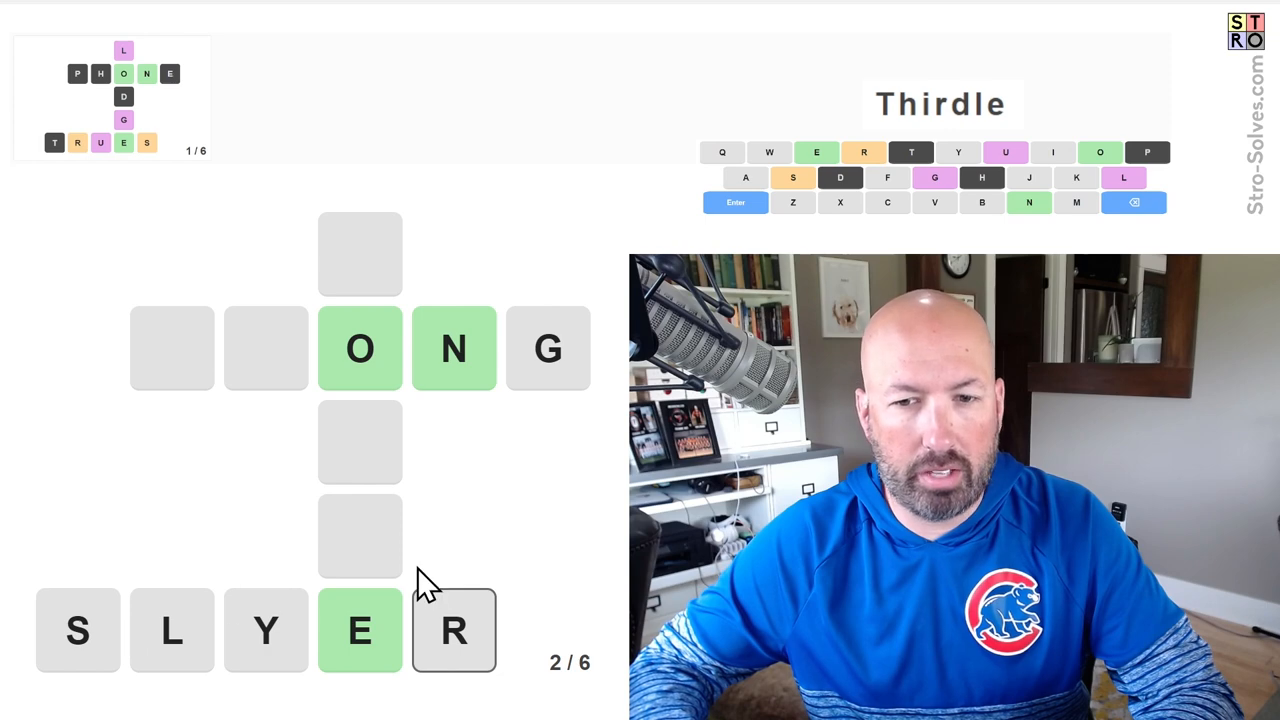
mouse_move(440, 540)
type("U")
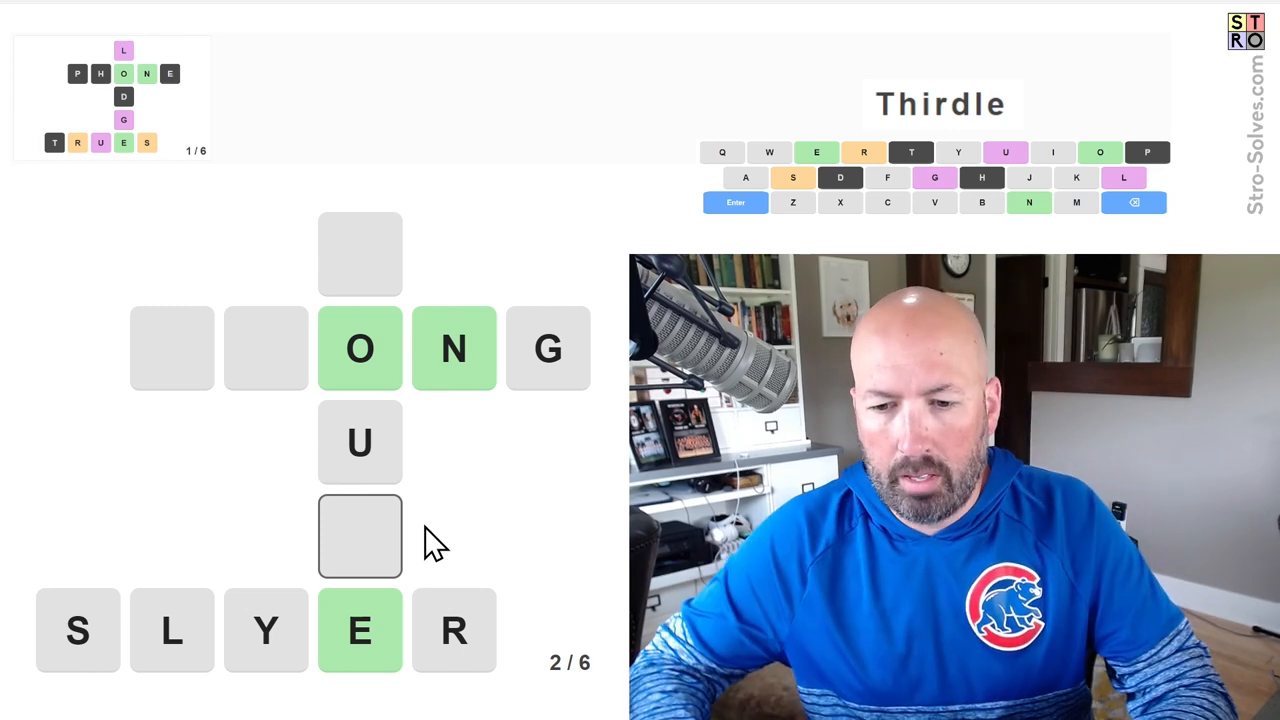
mouse_move(204, 364)
type("S")
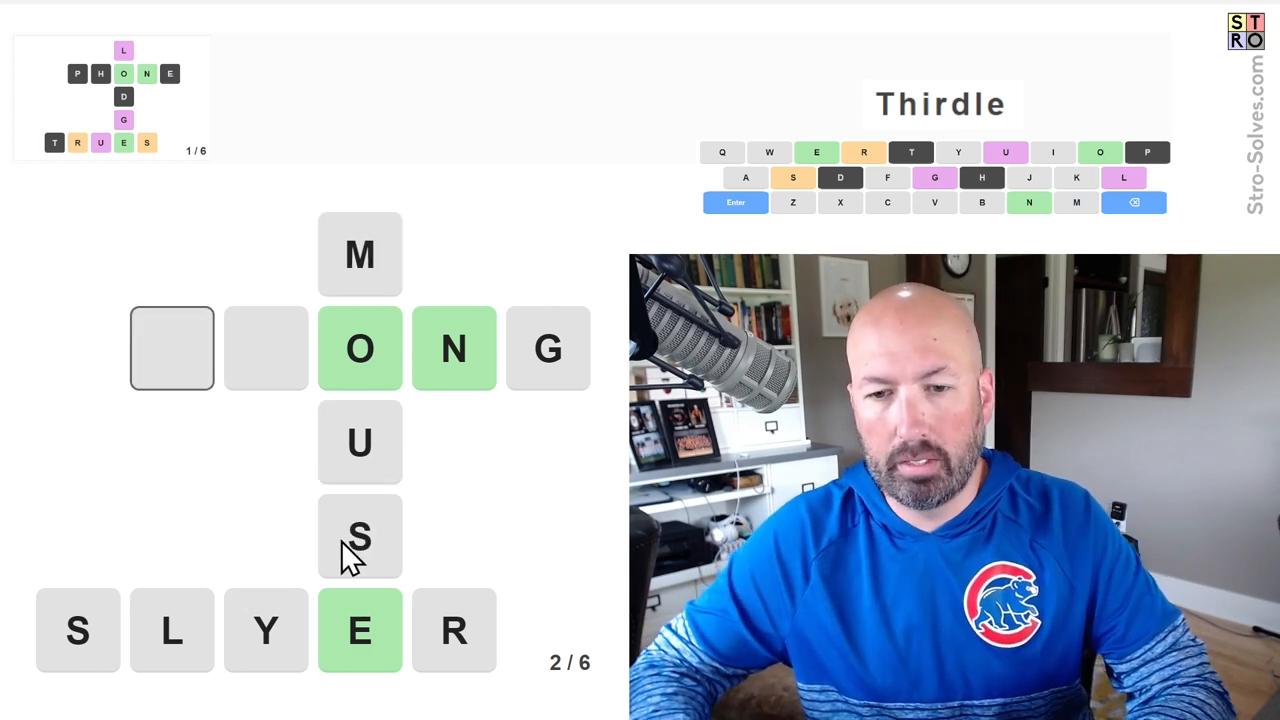
mouse_move(220, 680)
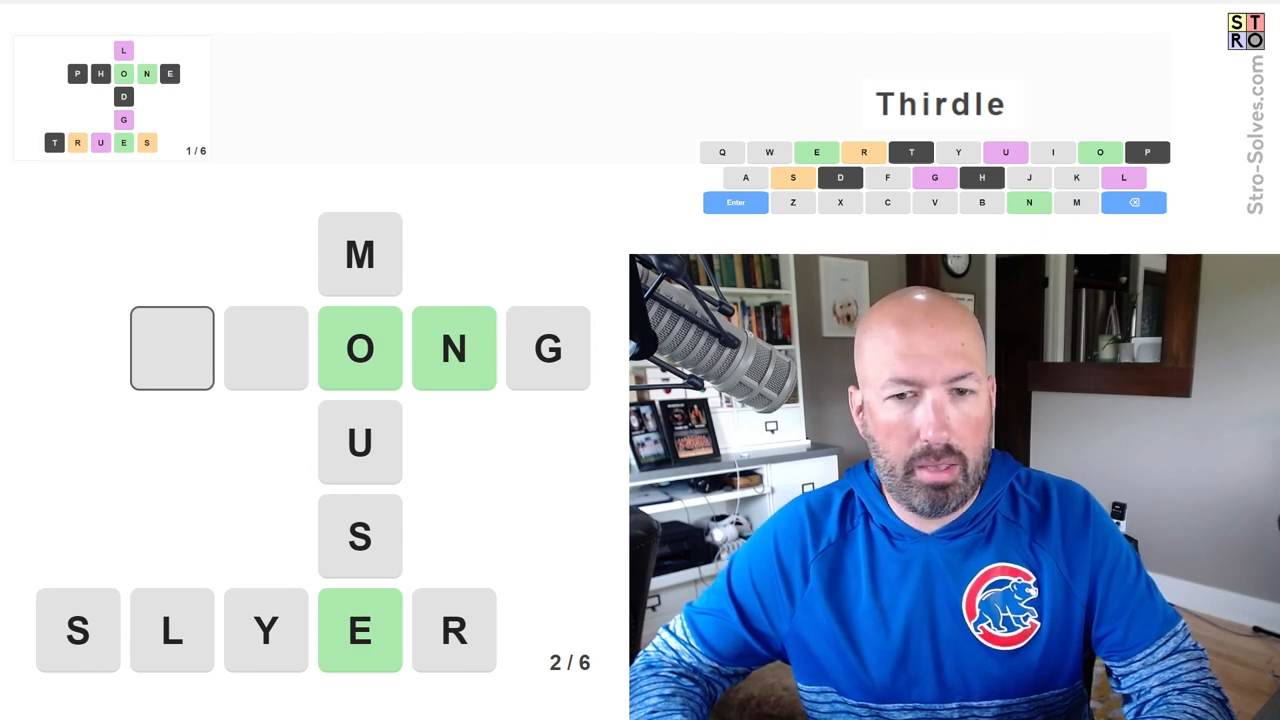
type("WR")
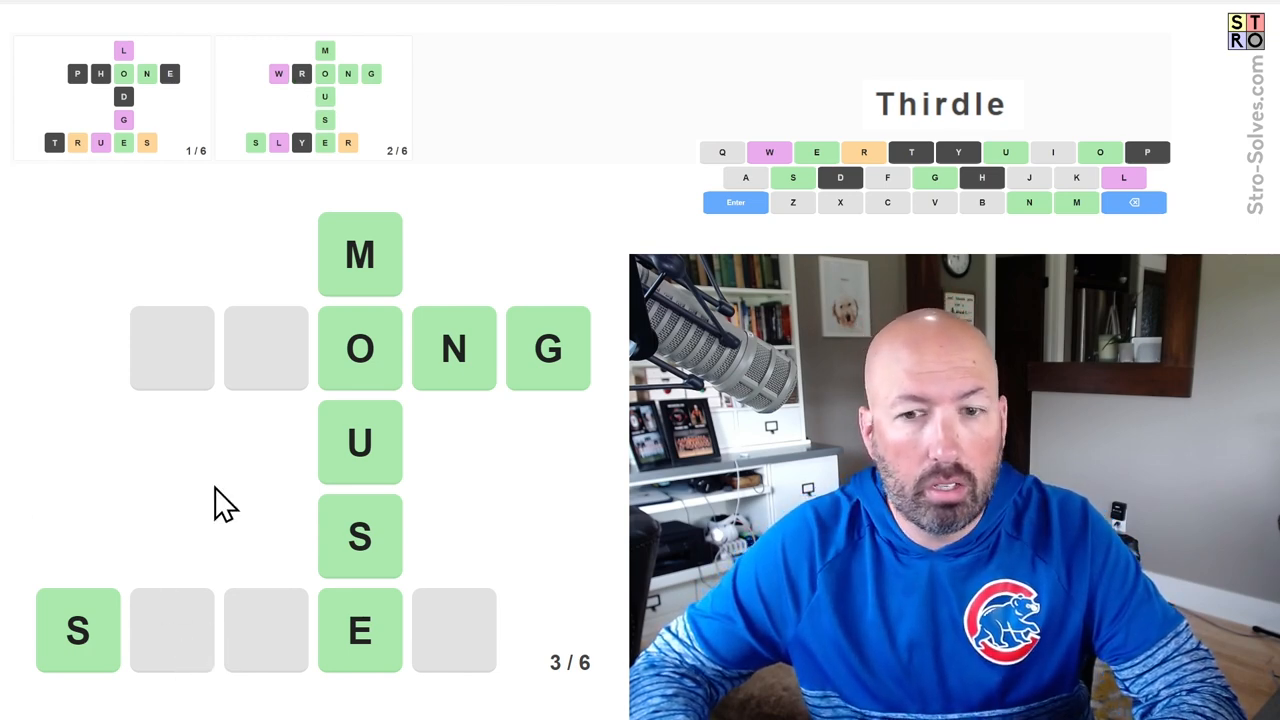
type("L")
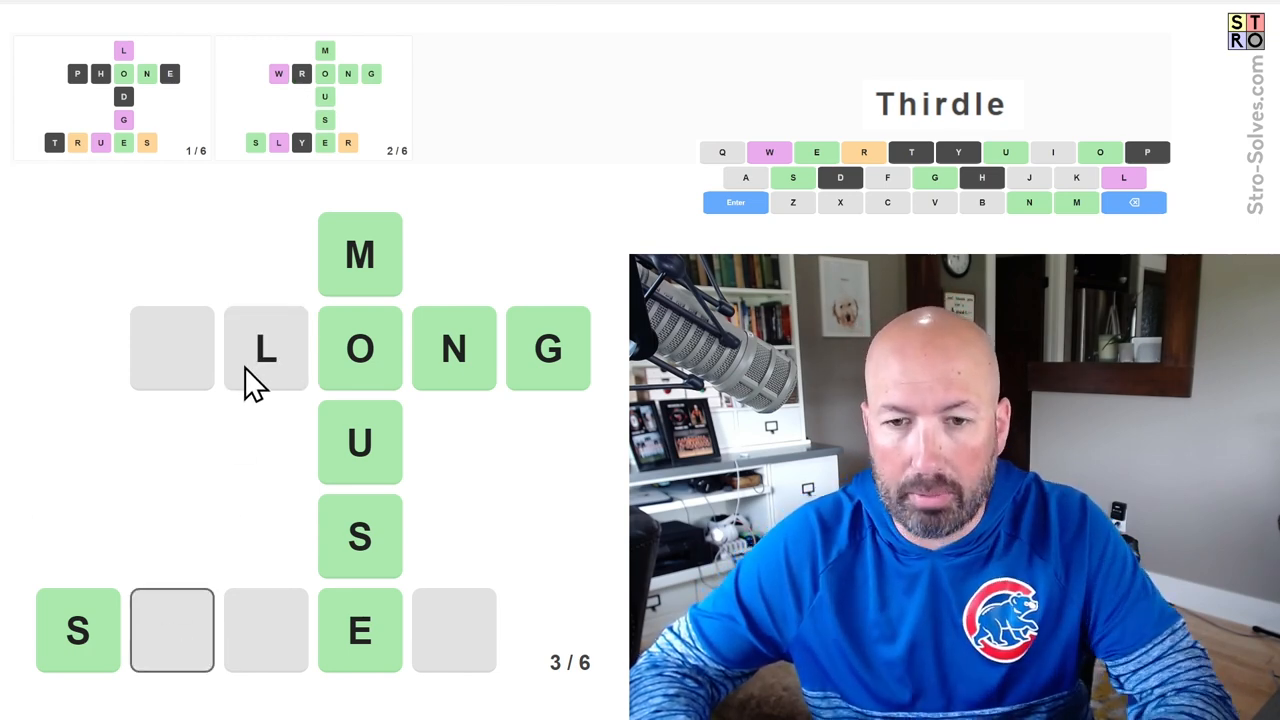
type("A")
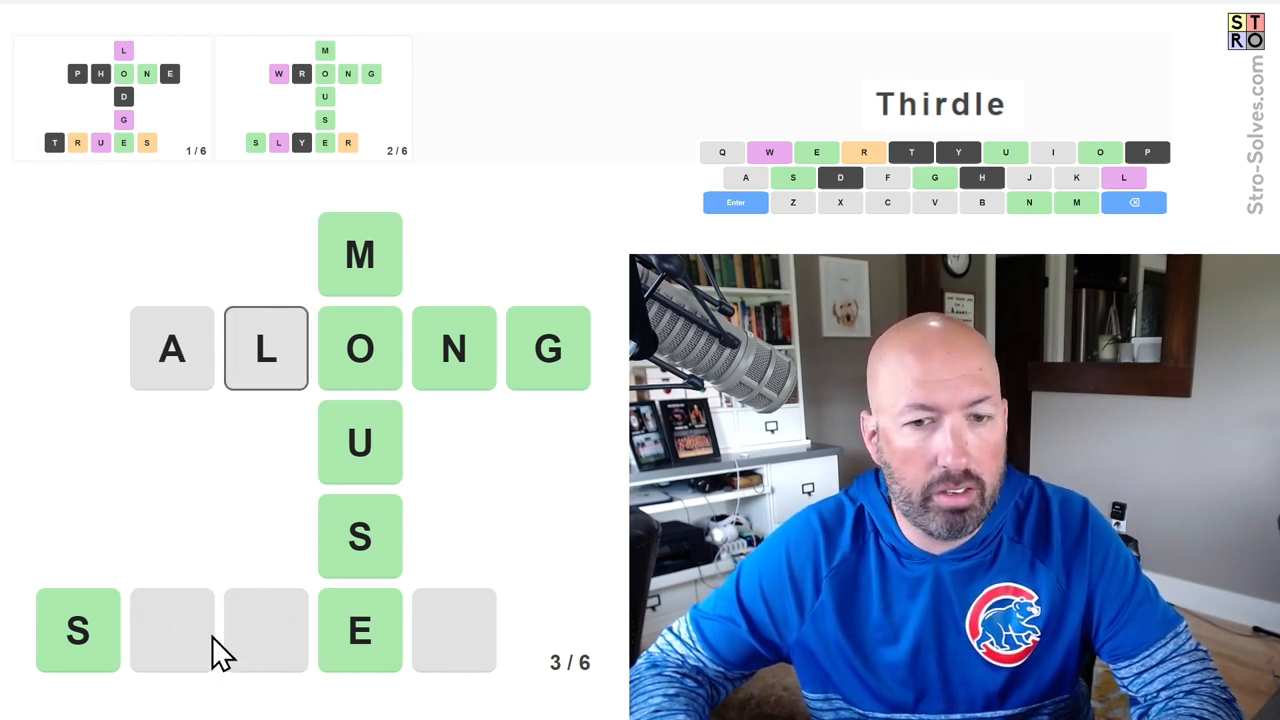
type("REW")
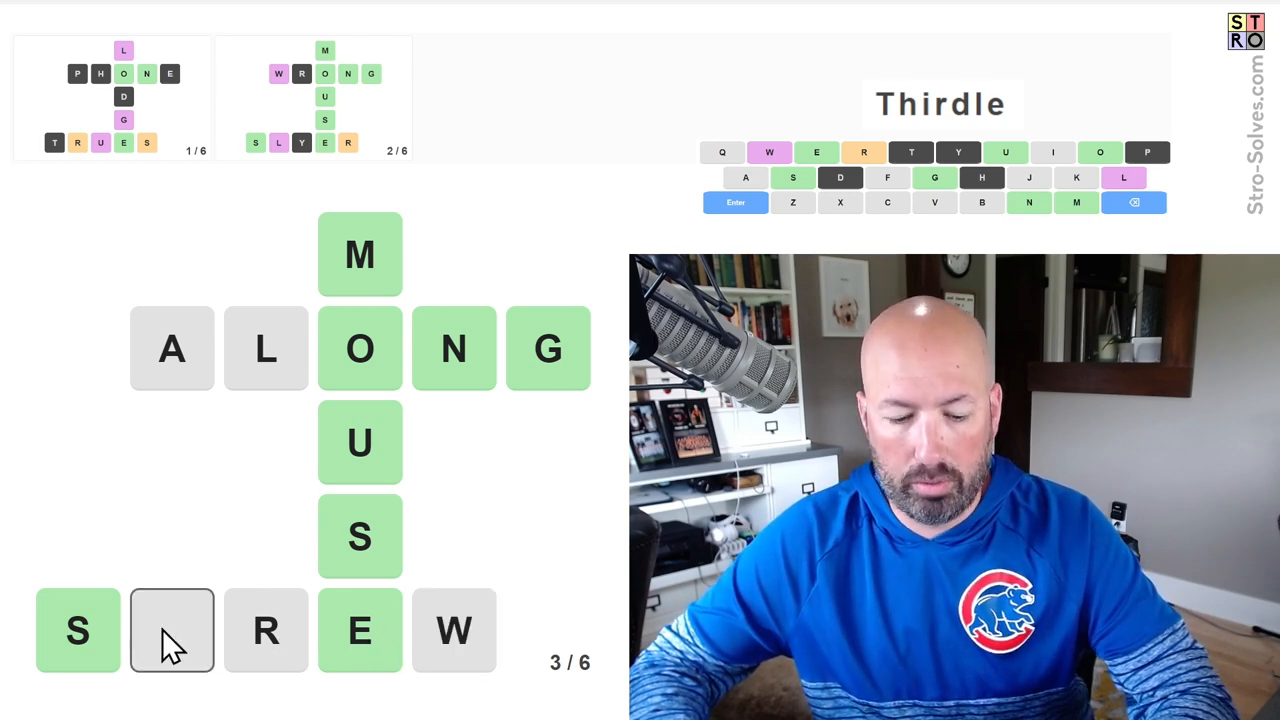
type("H")
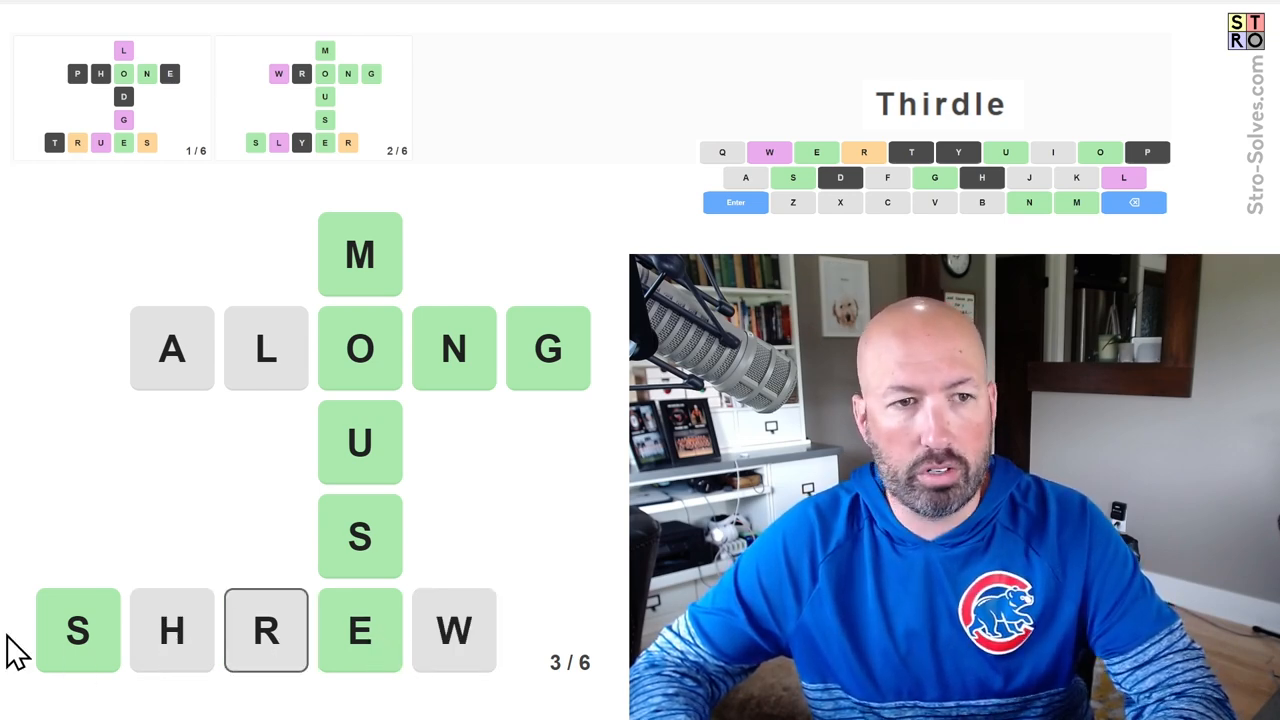